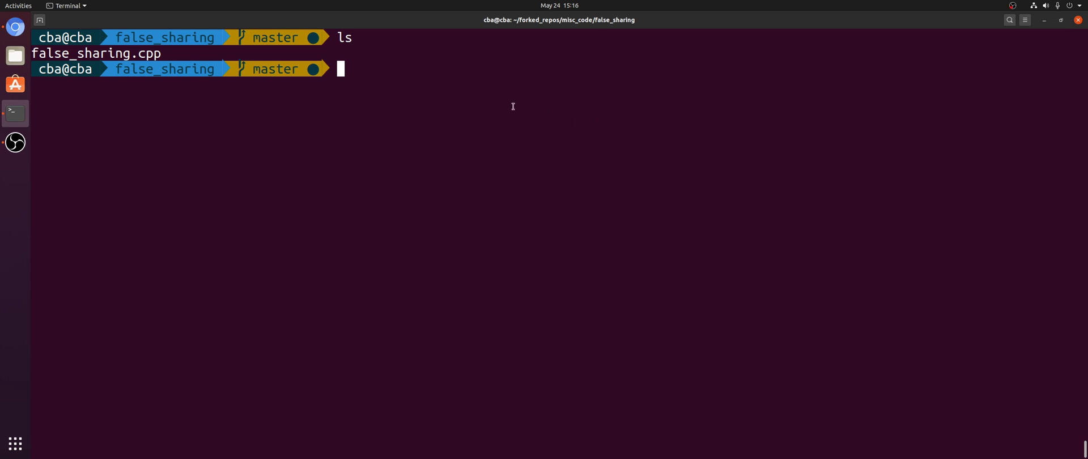
- Read the perf-c2c manual, then view false_sharing.cpp's helper with counters a, b, c, d
{"action": "type", "text": "man perf-c2c"}
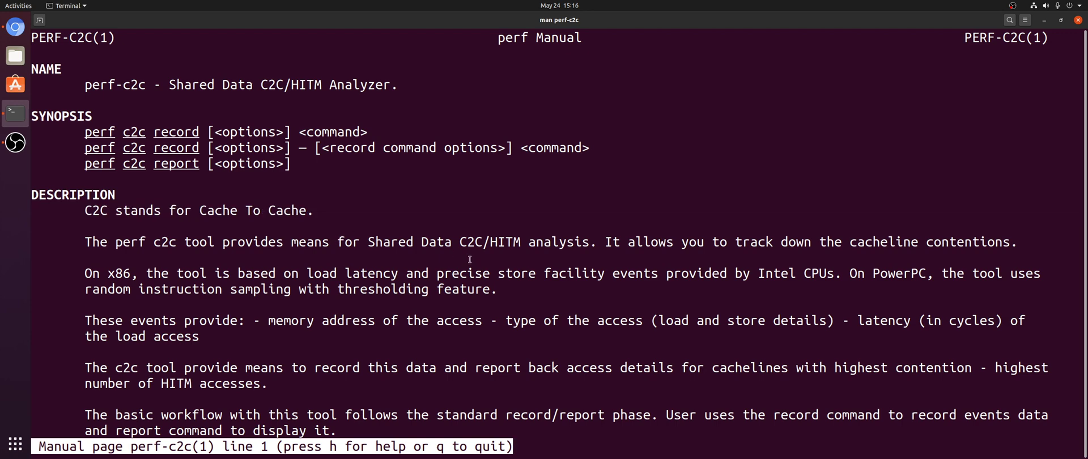
{"action": "mouse_move", "coordinate": [725, 185]}
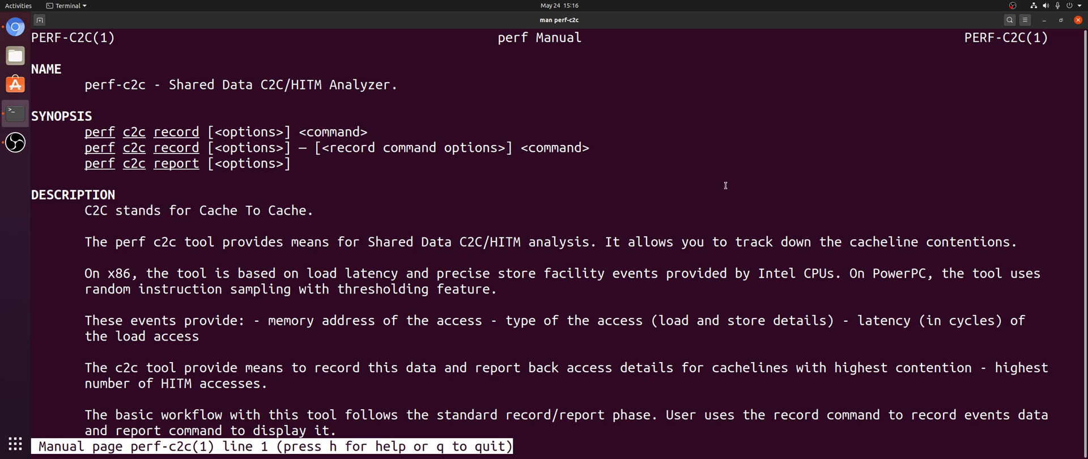
{"action": "mouse_move", "coordinate": [693, 250]}
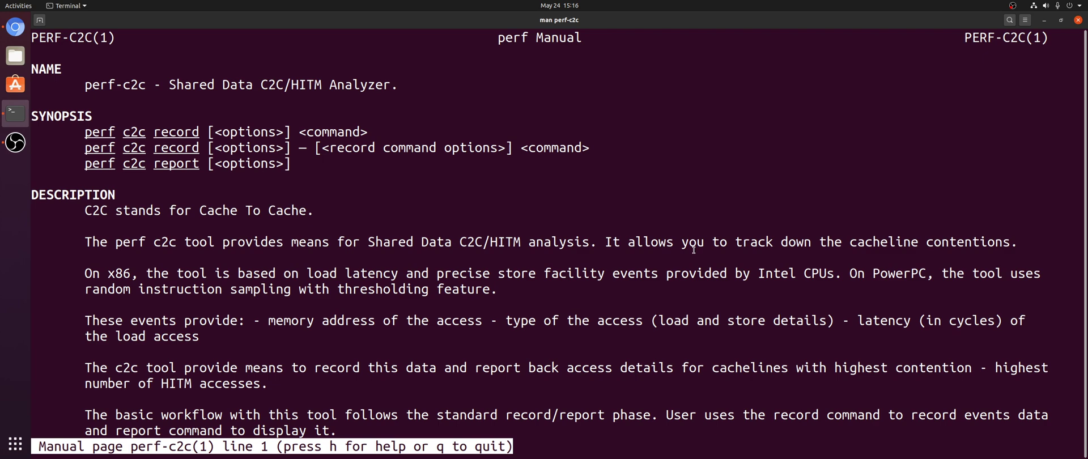
{"action": "mouse_move", "coordinate": [737, 251]}
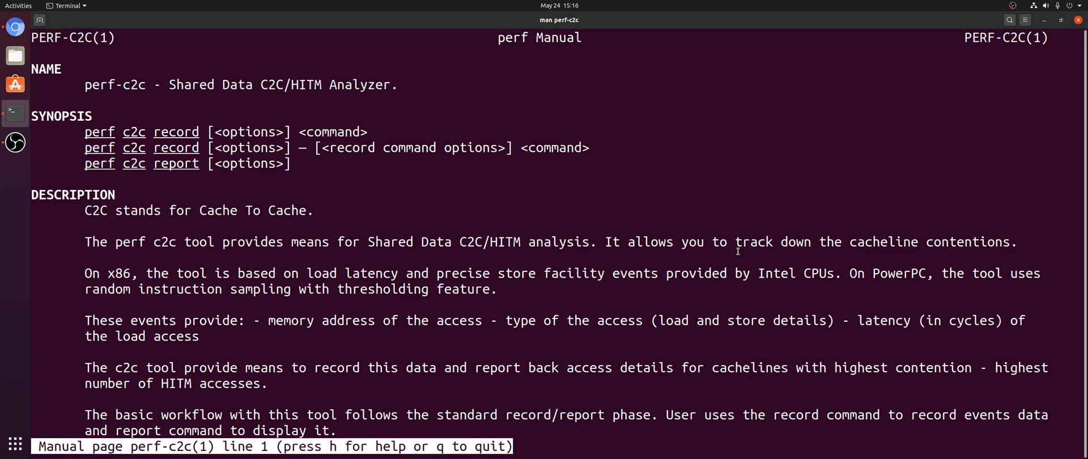
{"action": "key", "text": "q"}
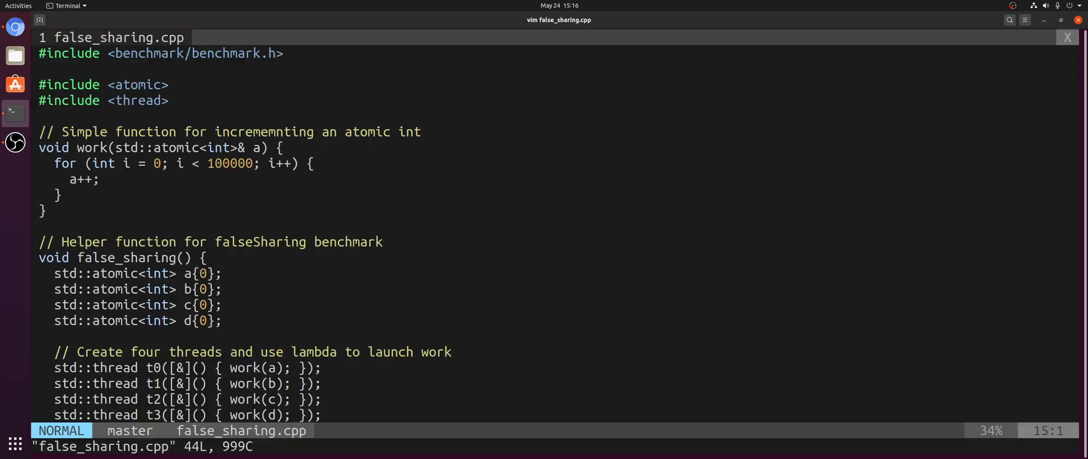
{"action": "scroll", "scroll_direction": "down", "scroll_amount": 3}
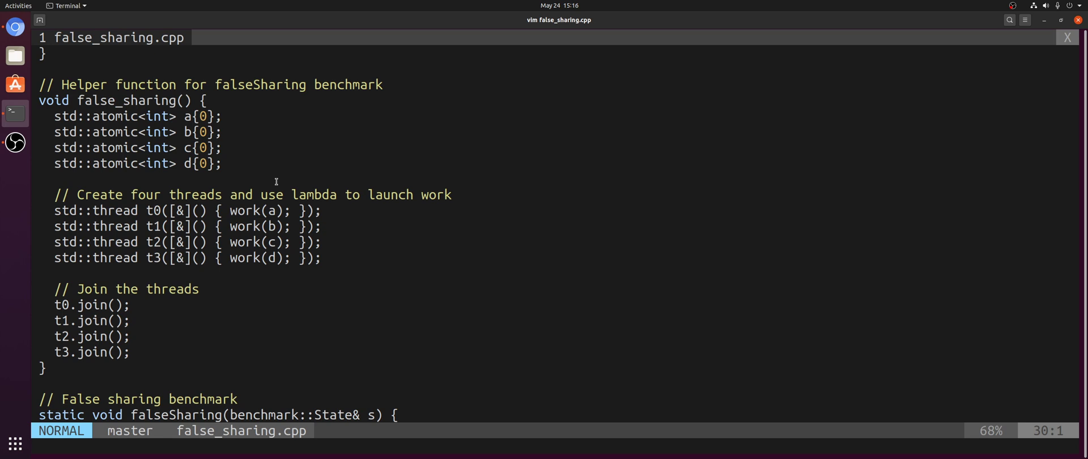
{"action": "mouse_move", "coordinate": [130, 114]}
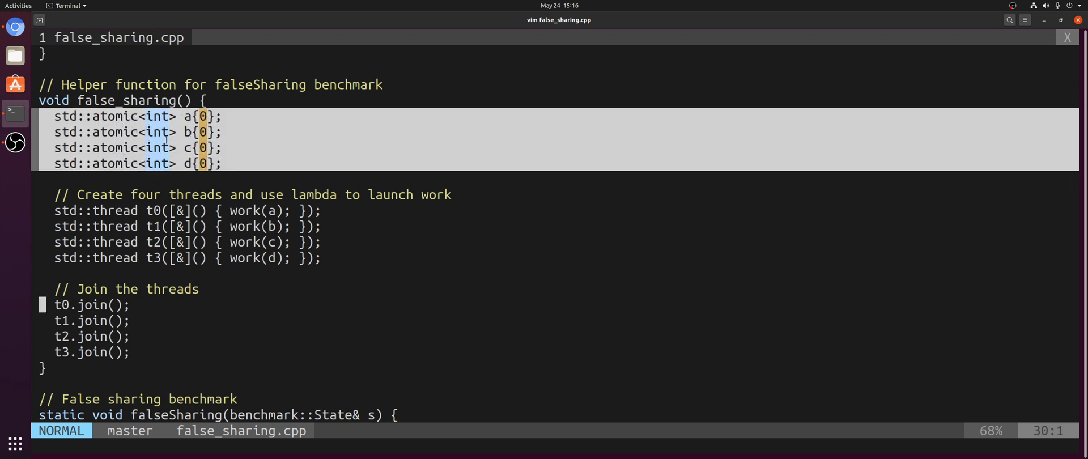
{"action": "key", "text": "Escape"}
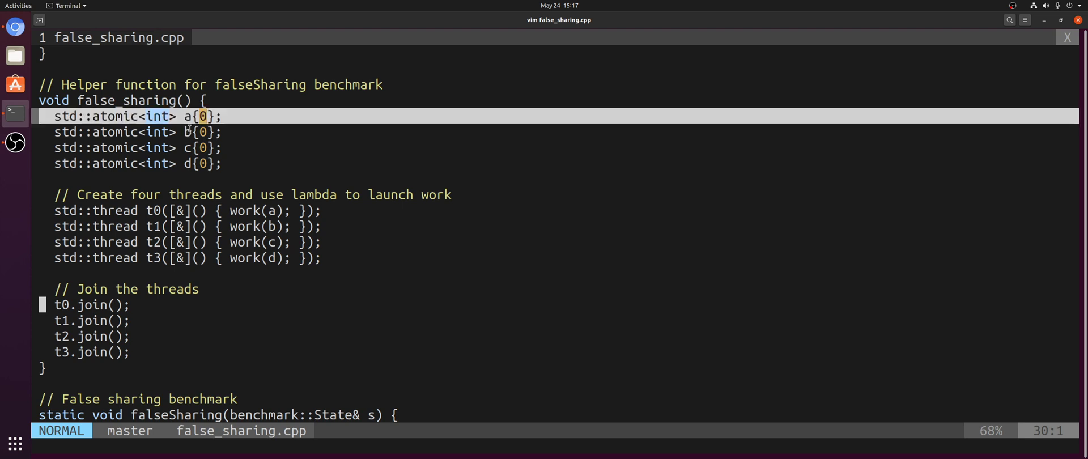
{"action": "key", "text": "j"}
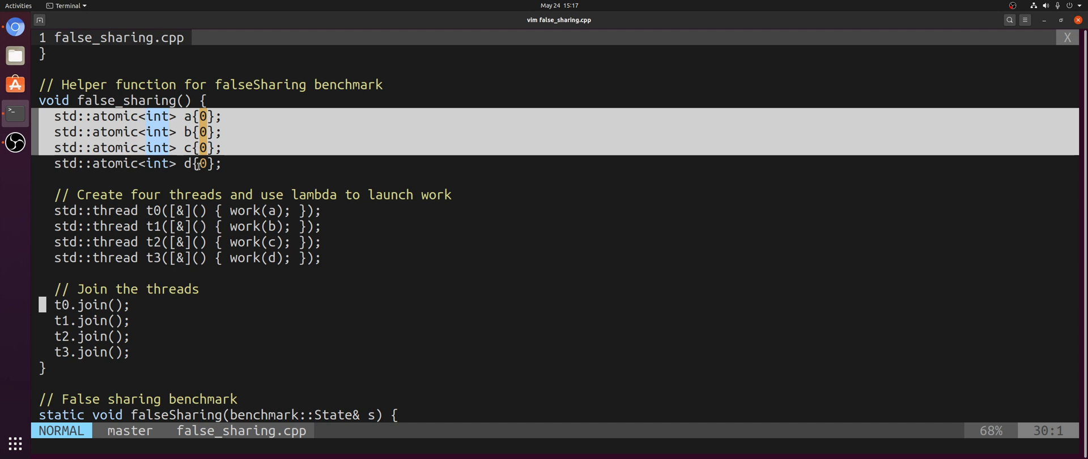
{"action": "mouse_move", "coordinate": [375, 254]}
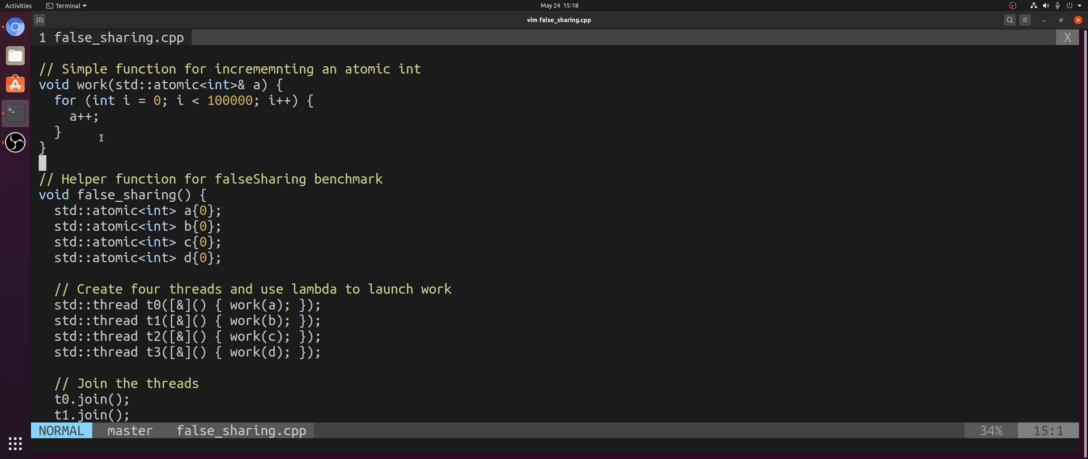
{"action": "mouse_move", "coordinate": [164, 179]}
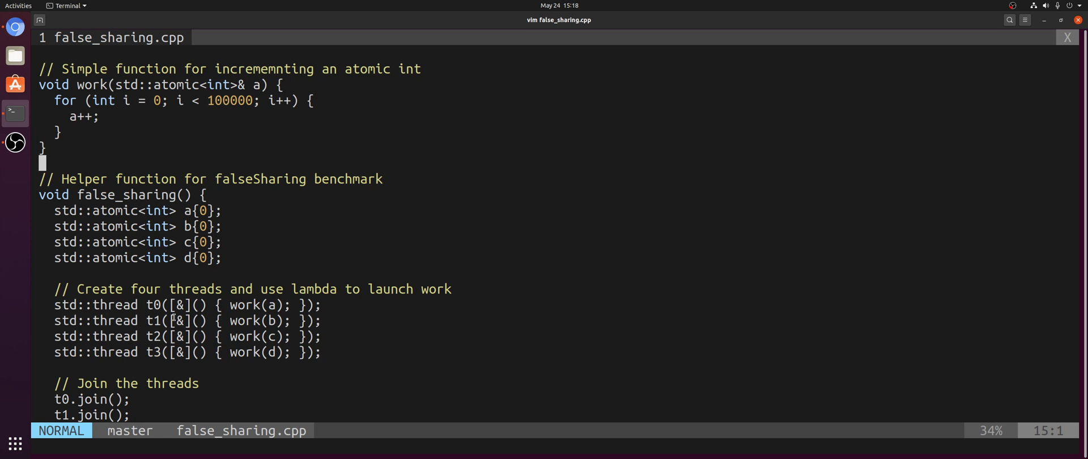
{"action": "mouse_move", "coordinate": [176, 274]}
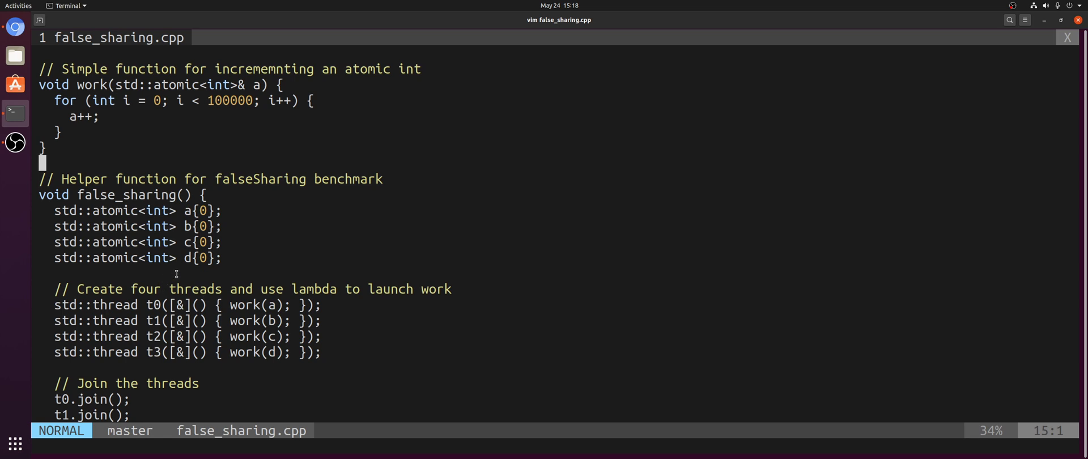
{"action": "mouse_move", "coordinate": [184, 273]}
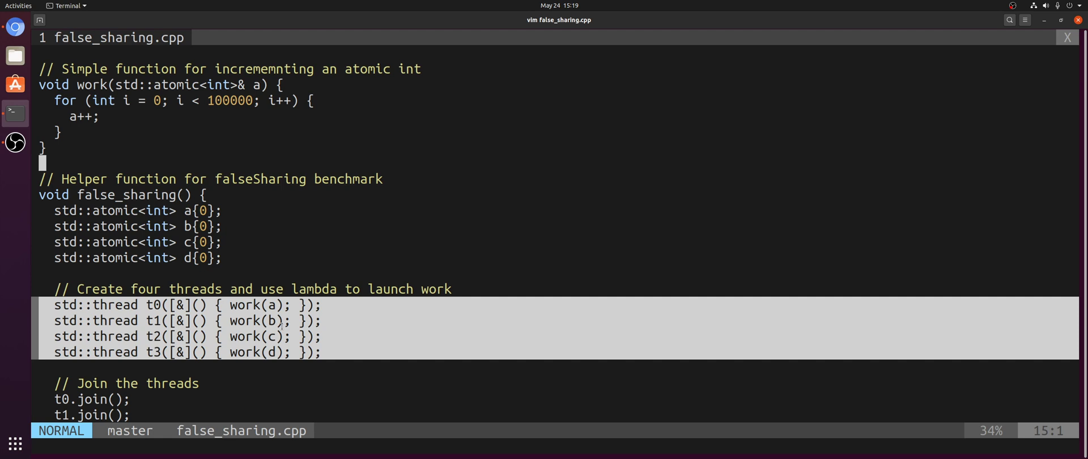
{"action": "mouse_move", "coordinate": [424, 332]}
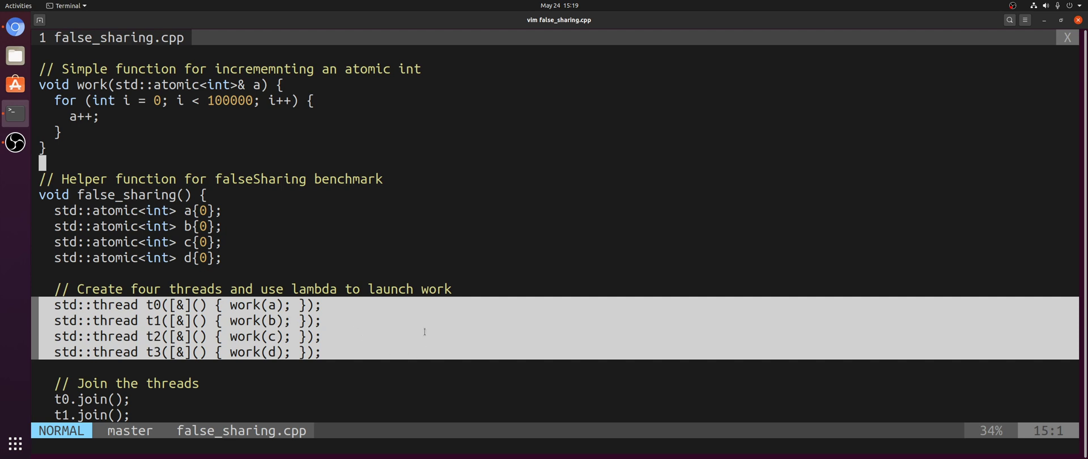
- Quit vim and run perf stat -d ./false_sharing, noting 31.23% L1-dcache load misses
{"action": "type", "text": ":wqa"}
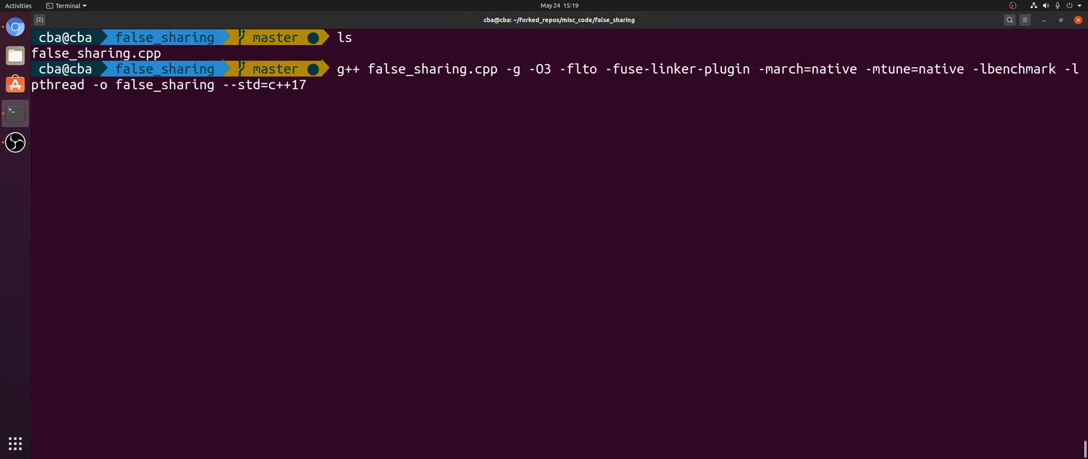
{"action": "type", "text": "perf st"}
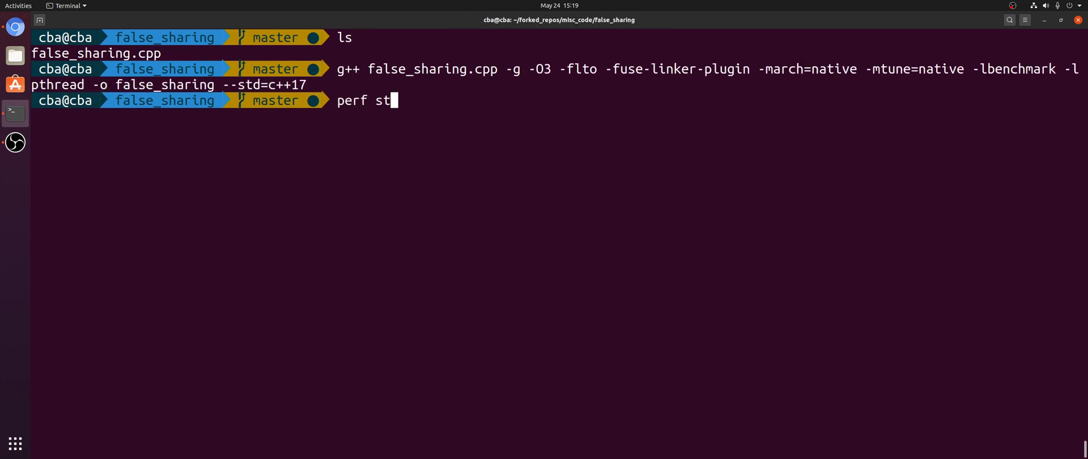
{"action": "type", "text": "at -d ./false_sharing"}
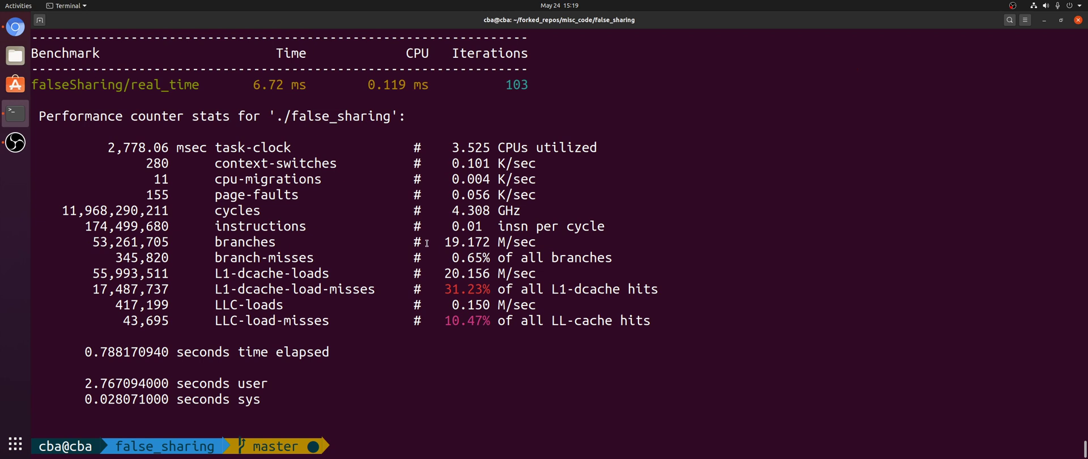
{"action": "triple_click", "coordinate": [277, 289]}
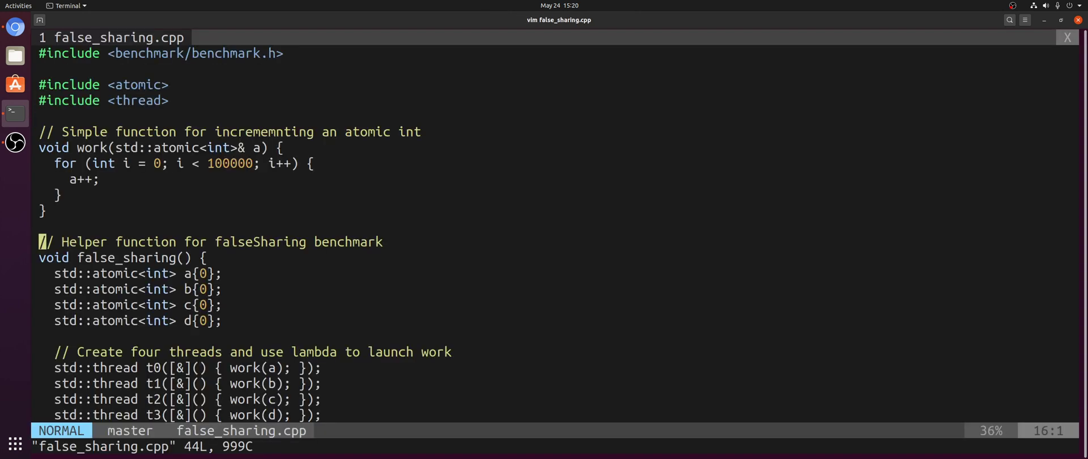
- Scroll the shell listing showing the false_sharing binary and false_sharing.cpp
{"action": "scroll", "scroll_direction": "down", "scroll_amount": 3}
{"action": "type", "text": "ls"}
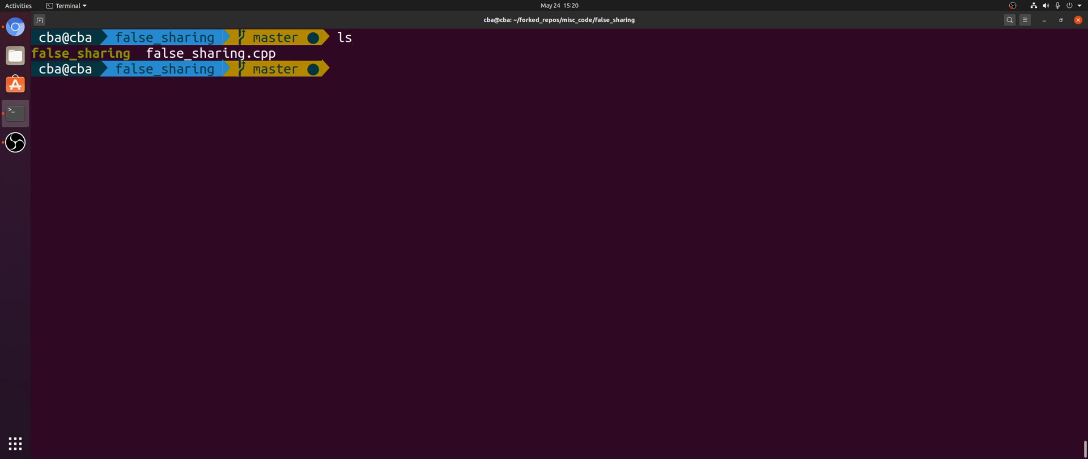
- Run perf c2c record on ./false_sharing, writing 13739 samples to perf.data
{"action": "type", "text": "p"}
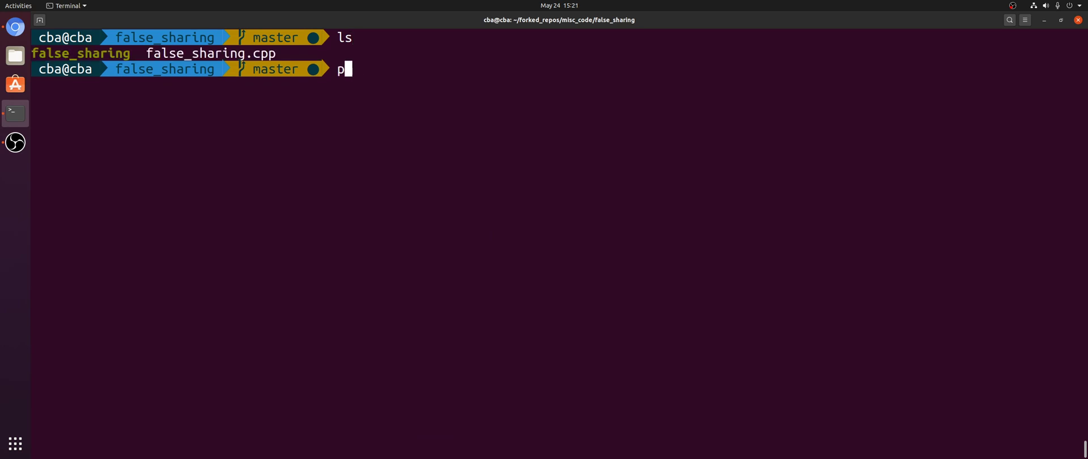
{"action": "type", "text": "erf c2c record ./false_sharing"}
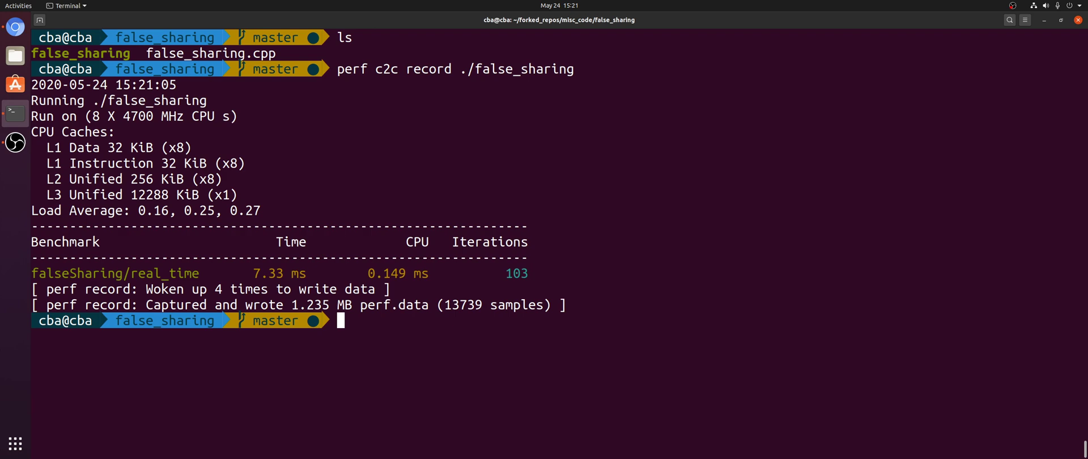
{"action": "type", "text": "perf c2"}
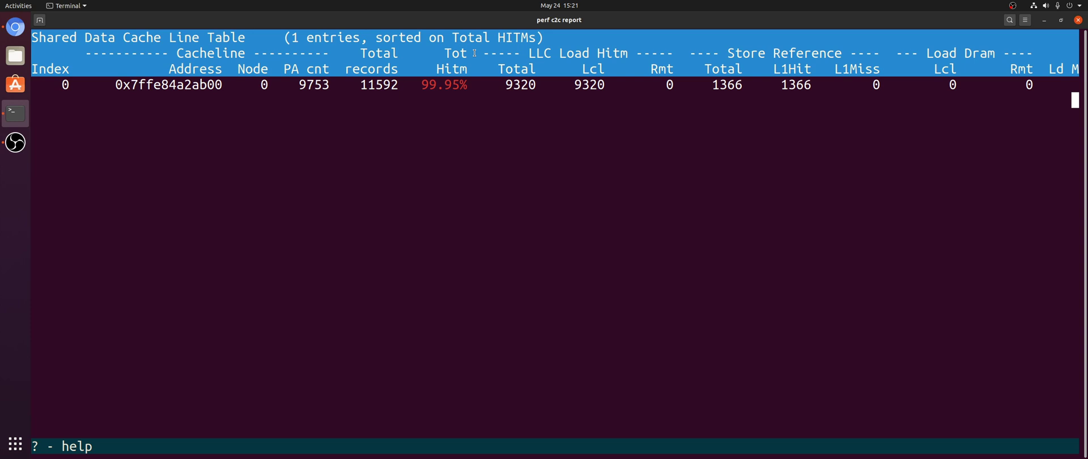
{"action": "mouse_move", "coordinate": [94, 34]}
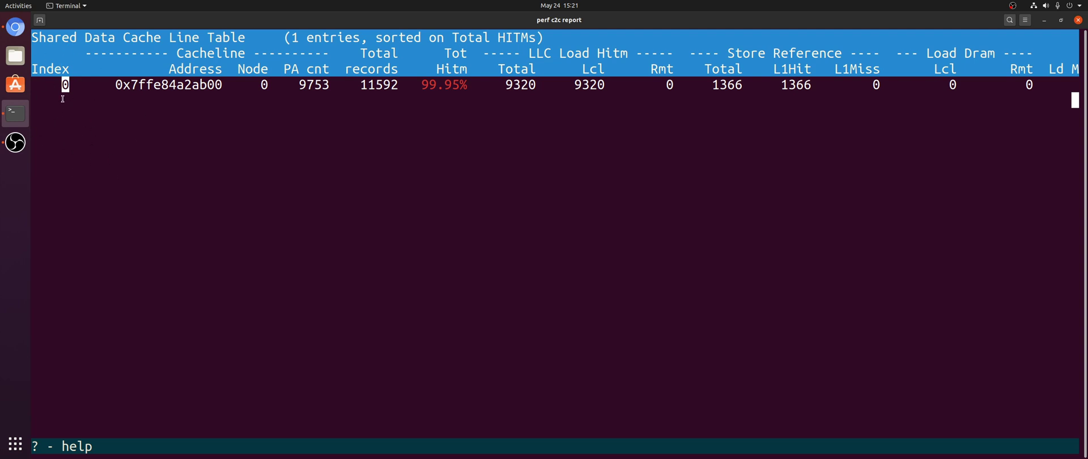
{"action": "mouse_move", "coordinate": [250, 131]}
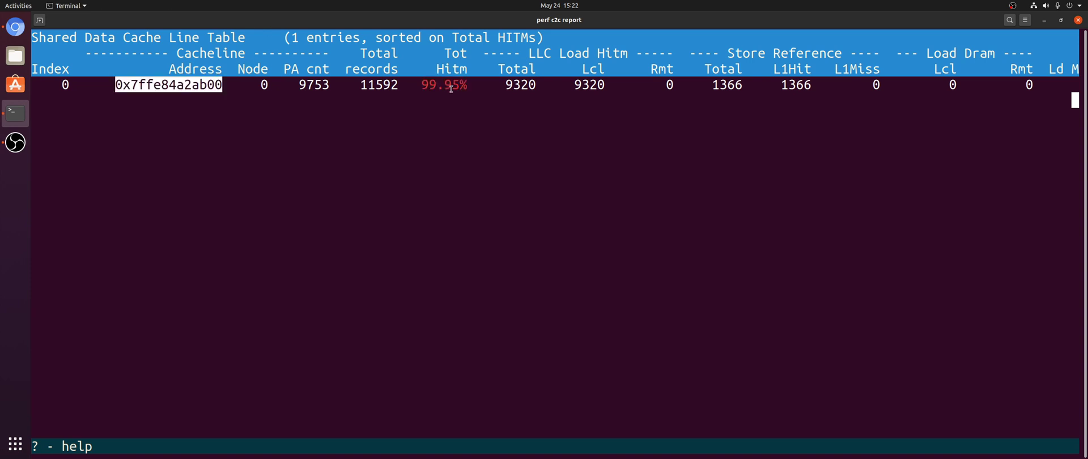
{"action": "mouse_move", "coordinate": [581, 145]}
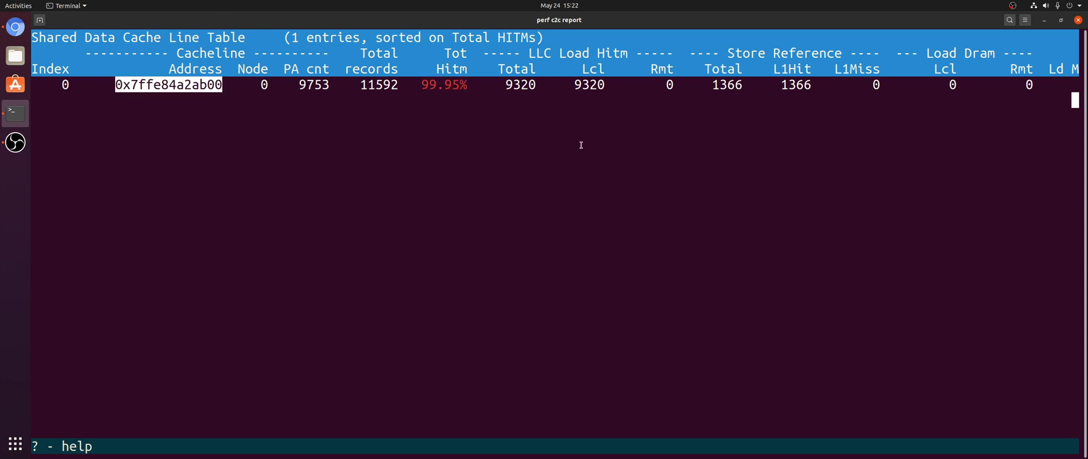
{"action": "mouse_move", "coordinate": [566, 64]}
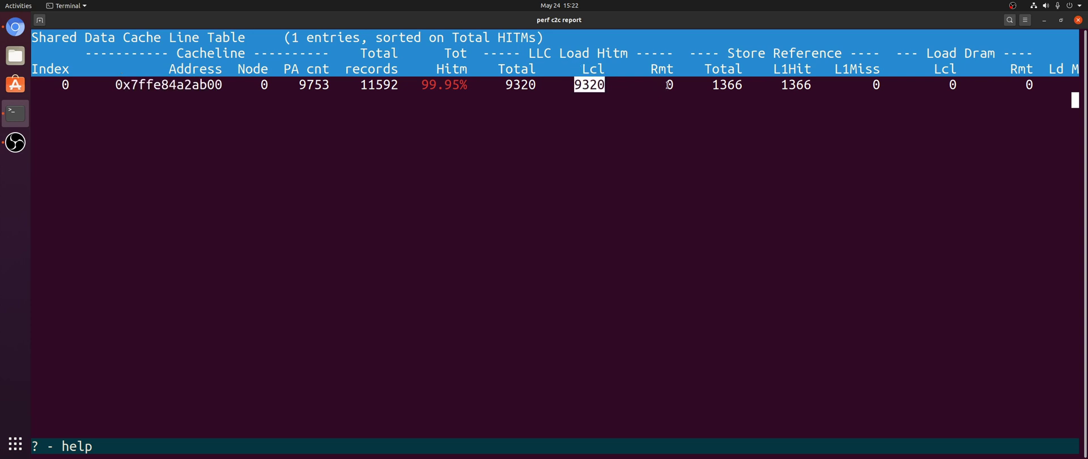
{"action": "mouse_move", "coordinate": [680, 84]}
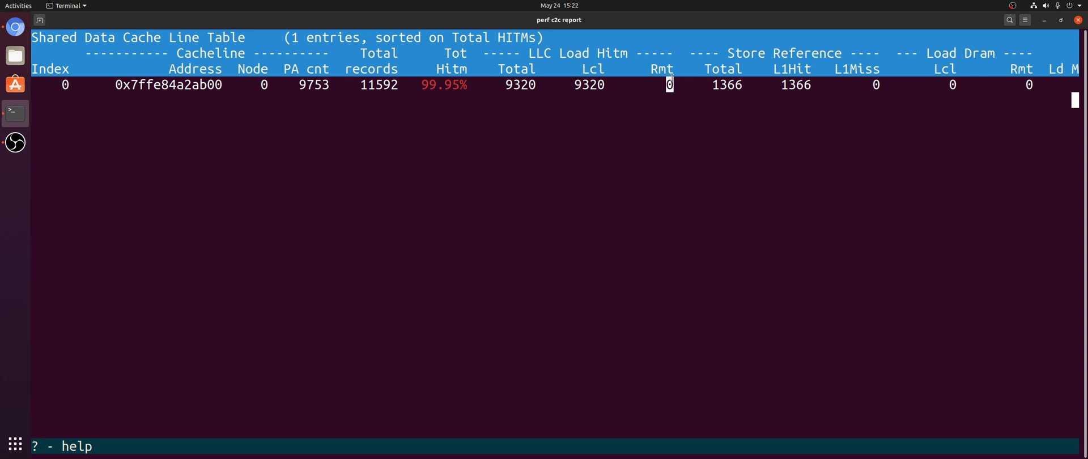
{"action": "mouse_move", "coordinate": [829, 105]}
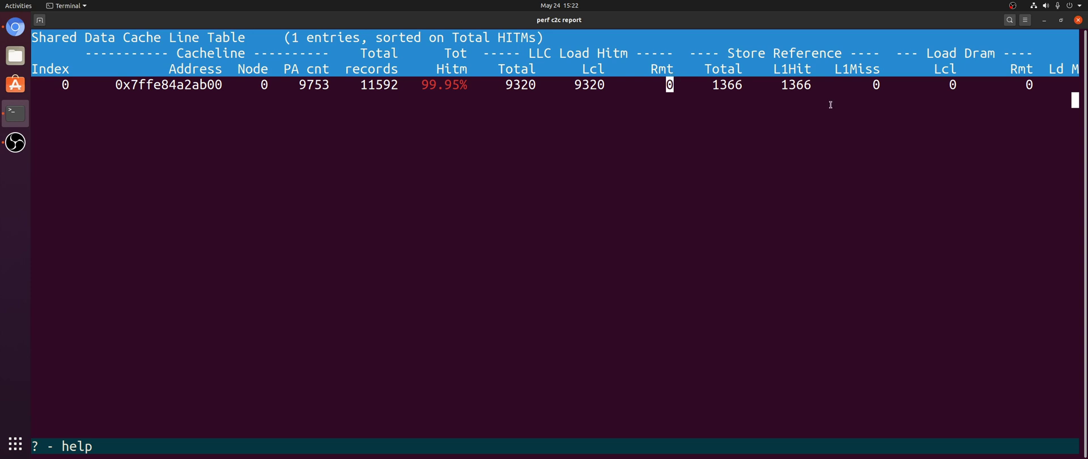
{"action": "mouse_move", "coordinate": [773, 88]}
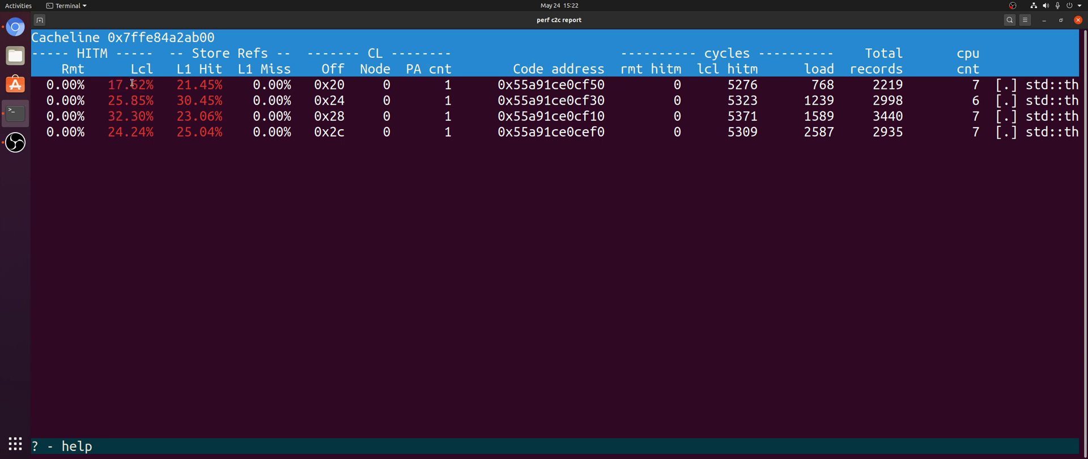
- Select cacheline 0x7ffe84a2ab00 and step through its four offsets, 0x20 to 0x2c
{"action": "left_click", "coordinate": [131, 116]}
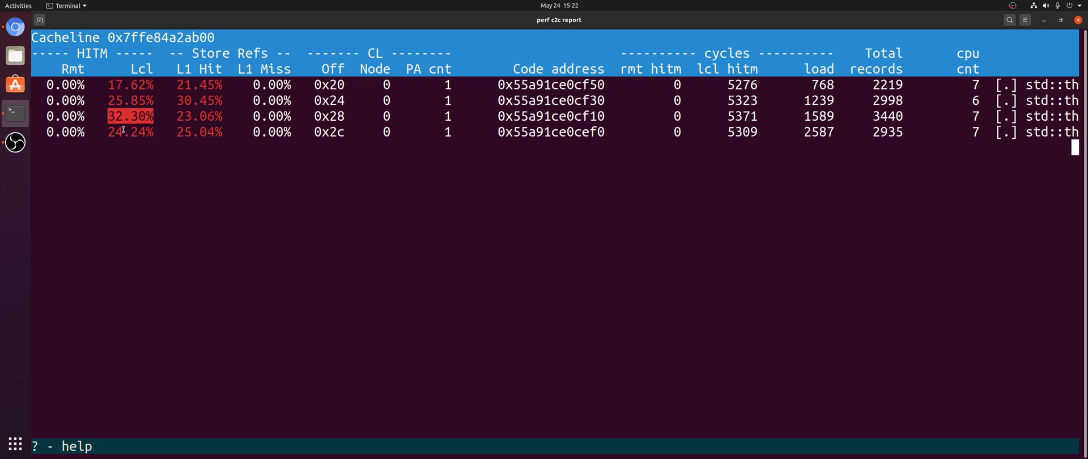
{"action": "key", "text": "Down"}
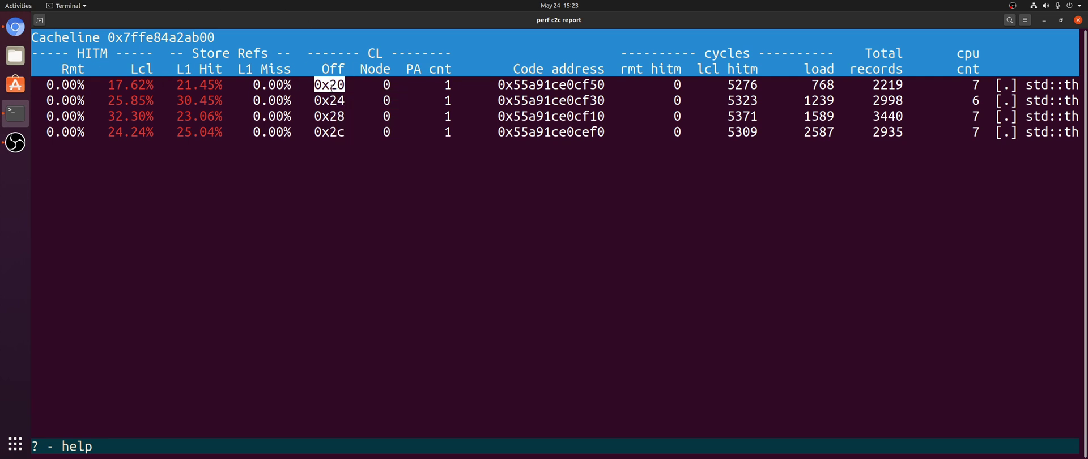
{"action": "key", "text": "Down"}
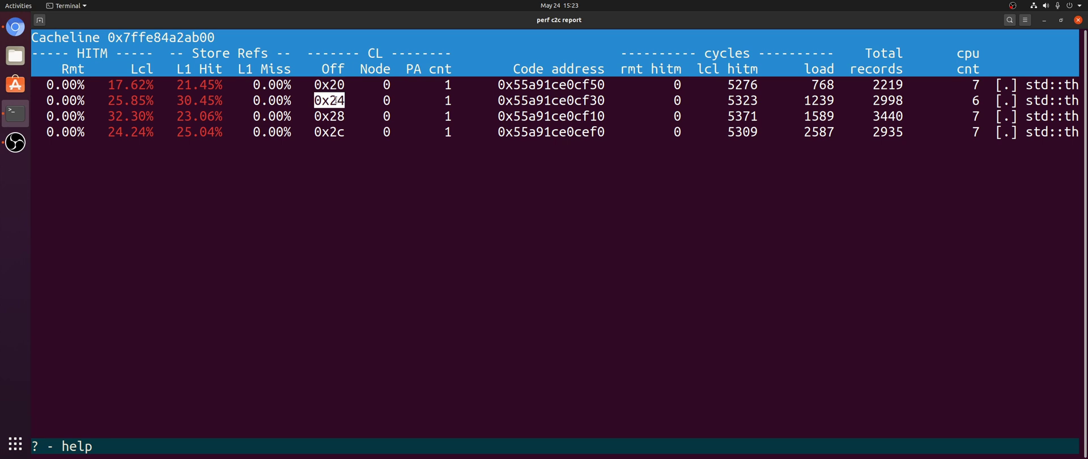
{"action": "key", "text": "Down"}
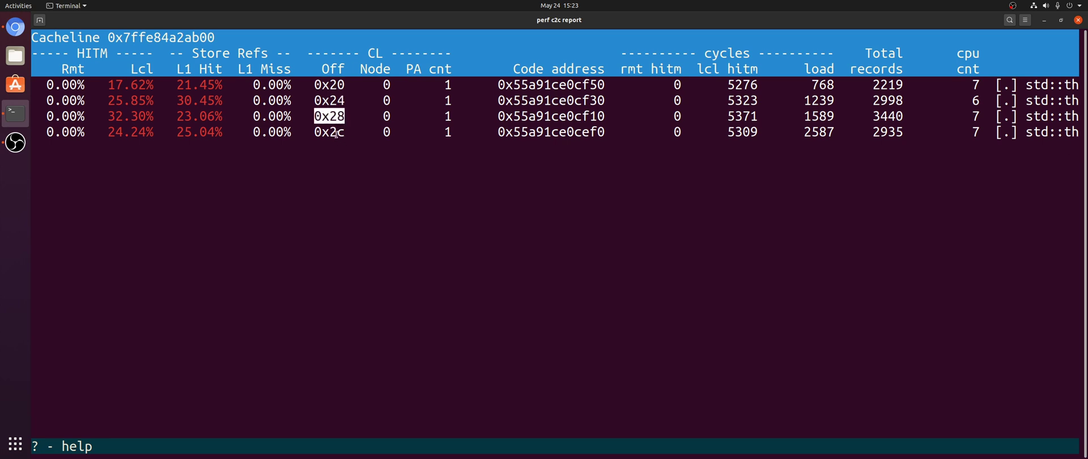
{"action": "key", "text": "Down"}
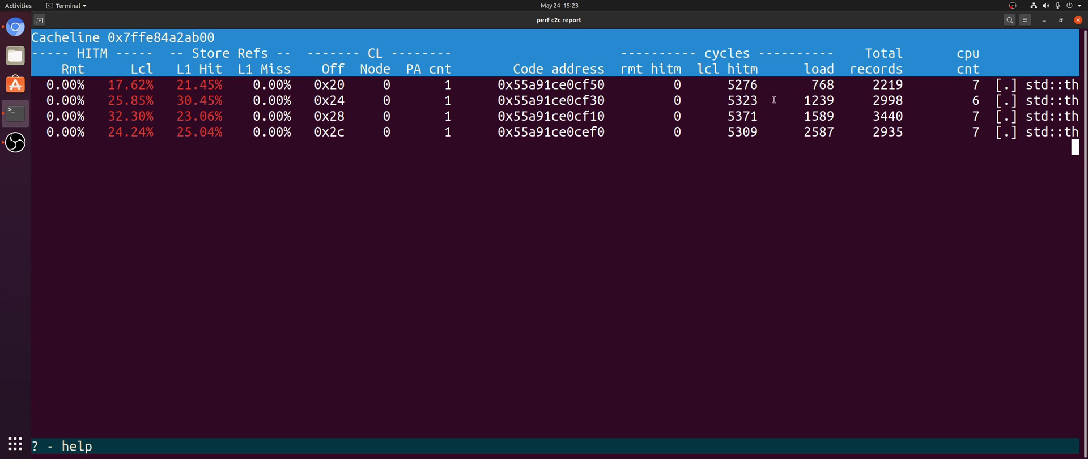
{"action": "mouse_move", "coordinate": [739, 115]}
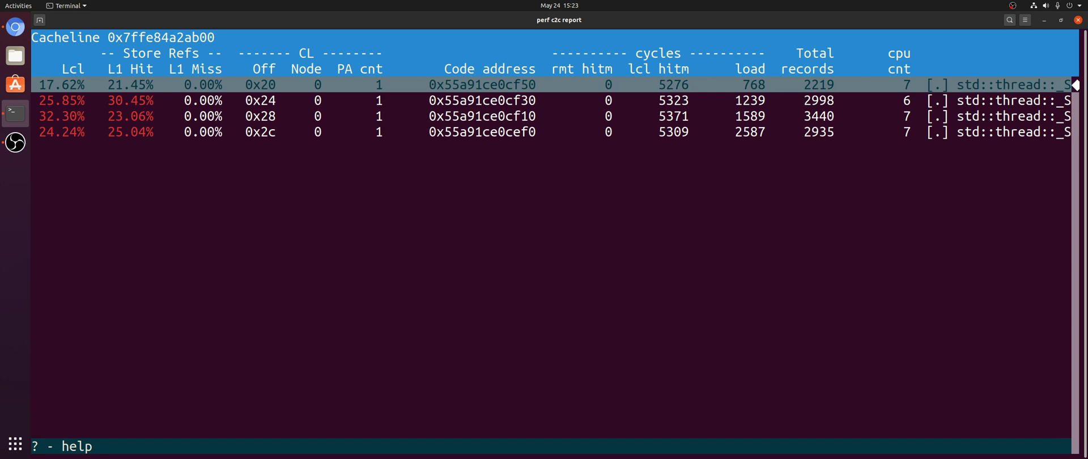
- Scroll right to reveal each offset's thread lambda symbol and atomic_base.h:548 source line
{"action": "scroll", "scroll_direction": "right", "scroll_amount": 3}
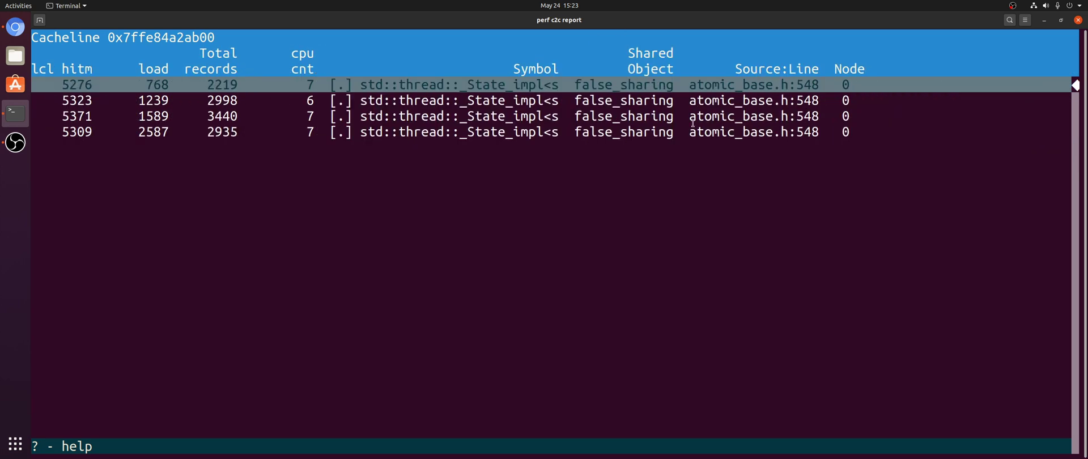
{"action": "mouse_move", "coordinate": [568, 81]}
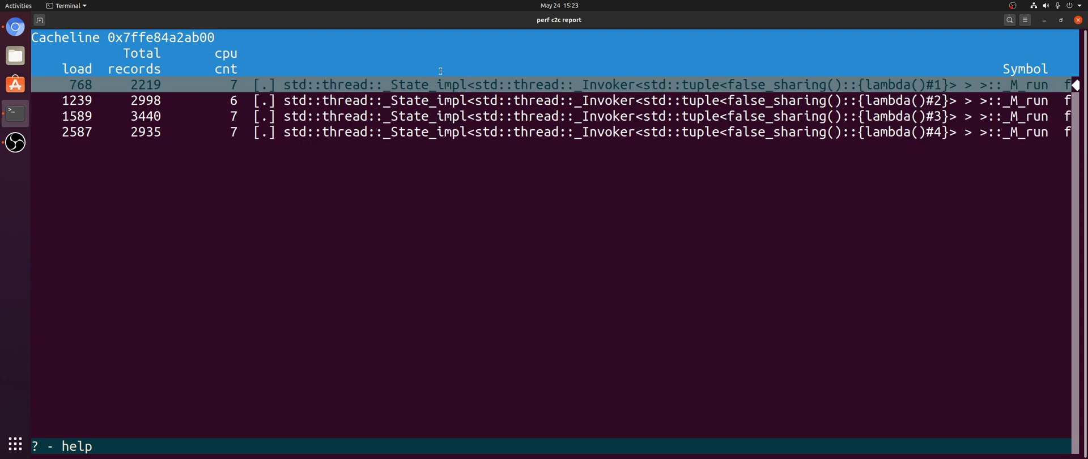
{"action": "mouse_move", "coordinate": [799, 83]}
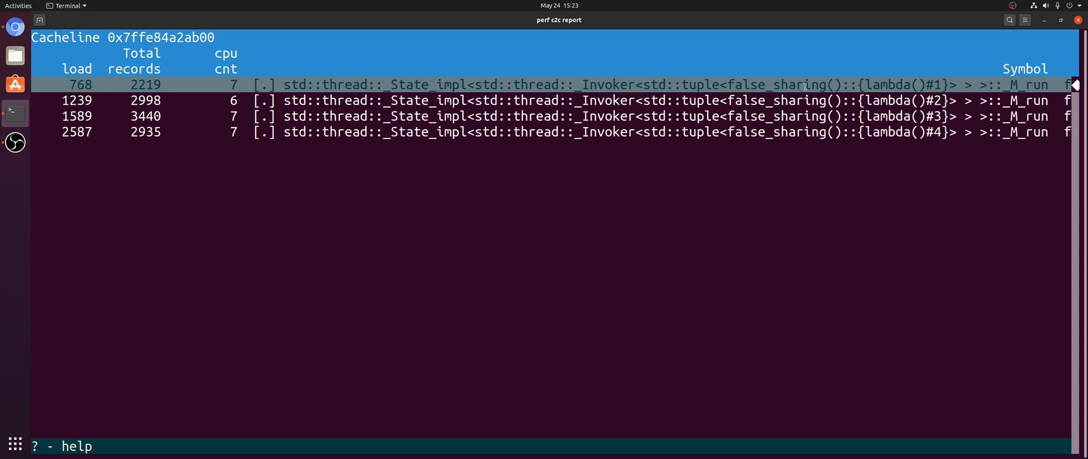
{"action": "scroll", "scroll_direction": "right", "scroll_amount": 3}
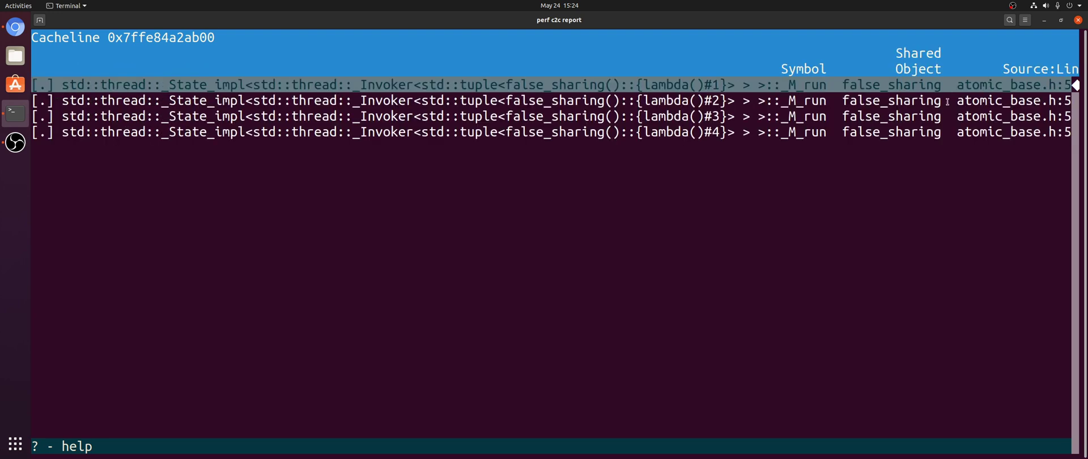
{"action": "mouse_move", "coordinate": [454, 109]}
{"action": "type", "text": "v"}
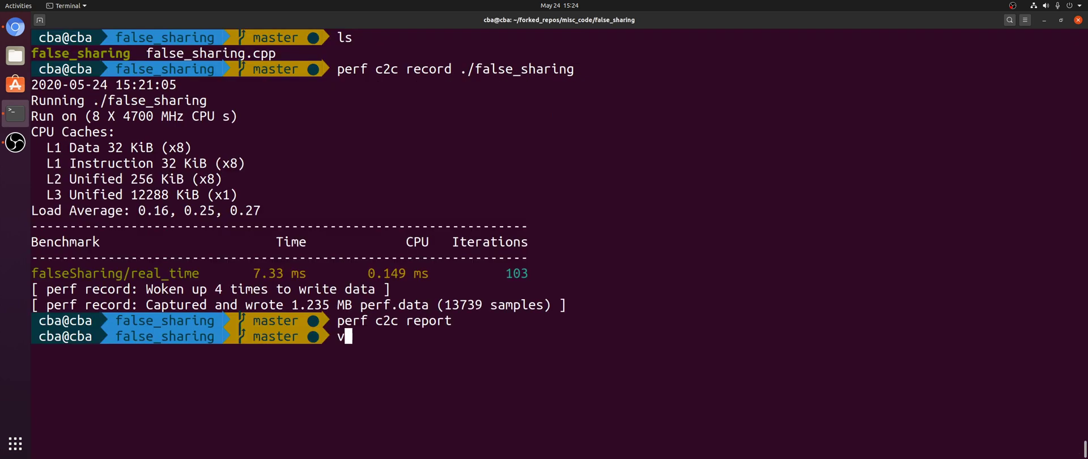
- Inspect the fetch_add at line 548 of atomic_base.h in vim
{"action": "type", "text": "im false_sharing.cpp"}
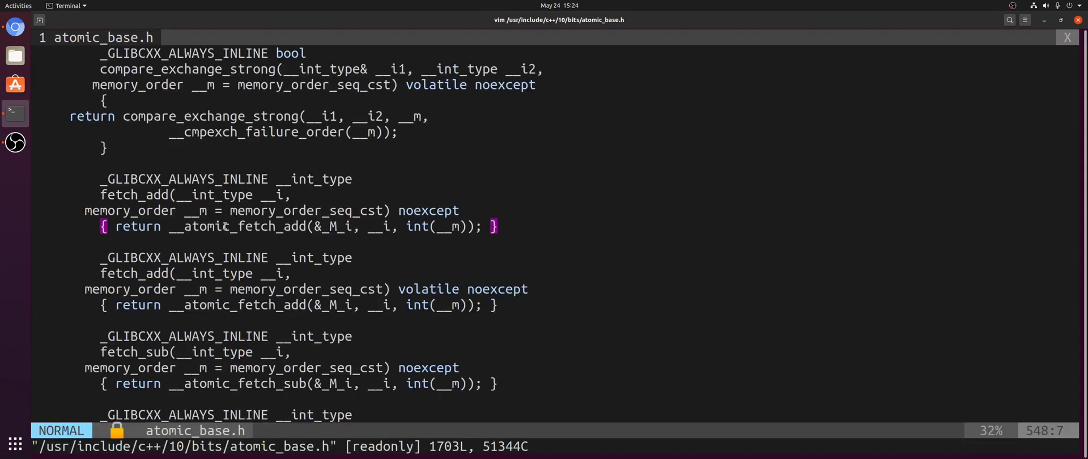
{"action": "double_click", "coordinate": [235, 226]}
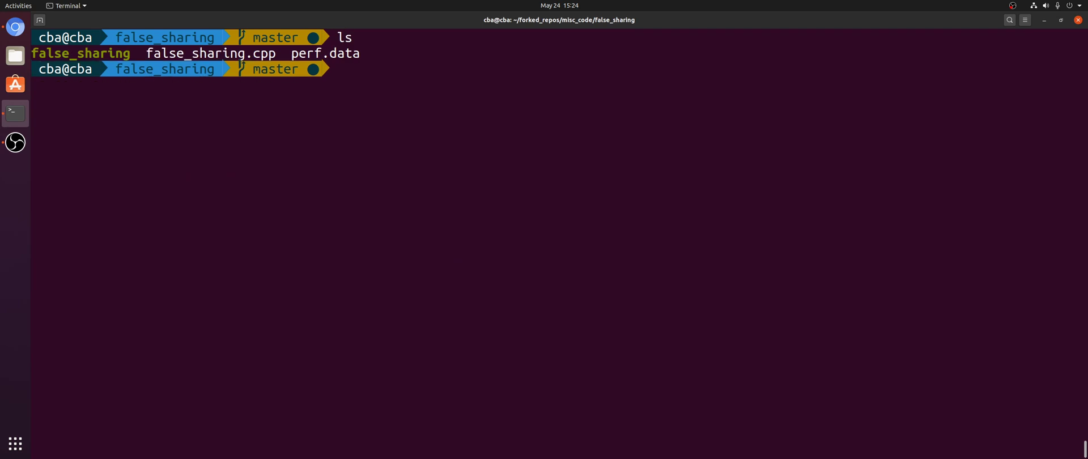
- Page through the plain-text perf c2c report to its end and quit it
{"action": "type", "text": "perf"}
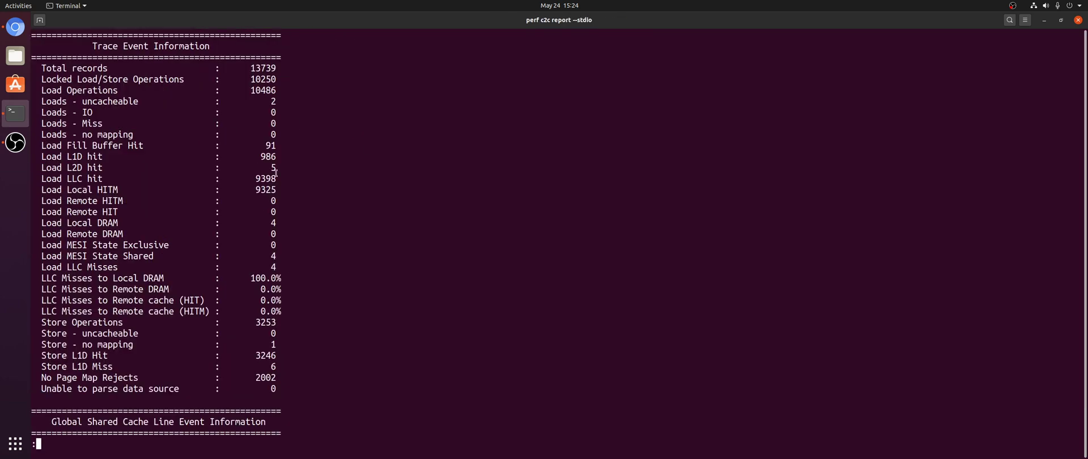
{"action": "scroll", "scroll_direction": "down", "scroll_amount": 3}
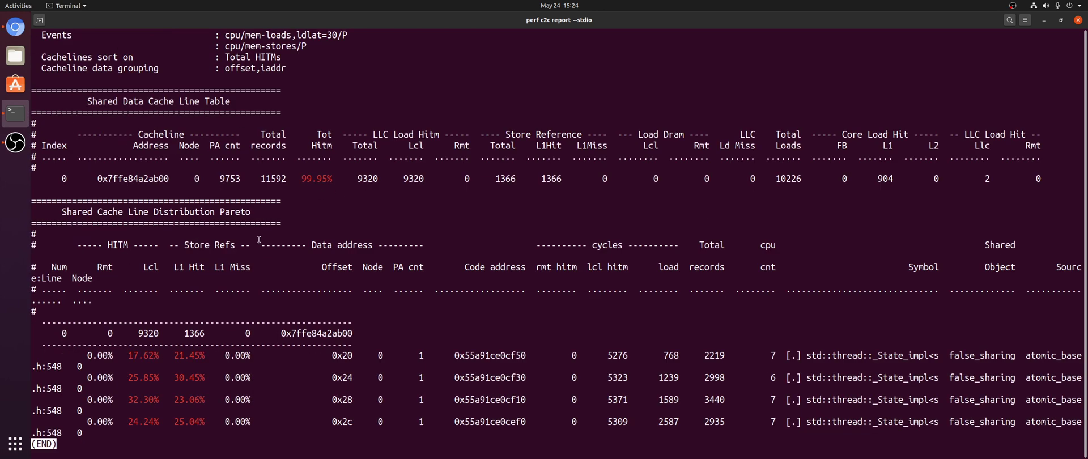
{"action": "mouse_move", "coordinate": [596, 251]}
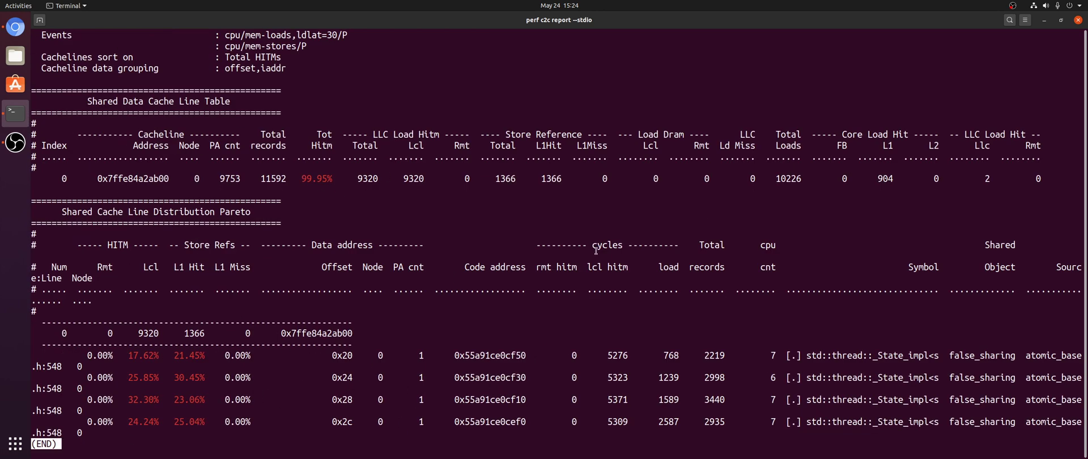
{"action": "mouse_move", "coordinate": [403, 370]}
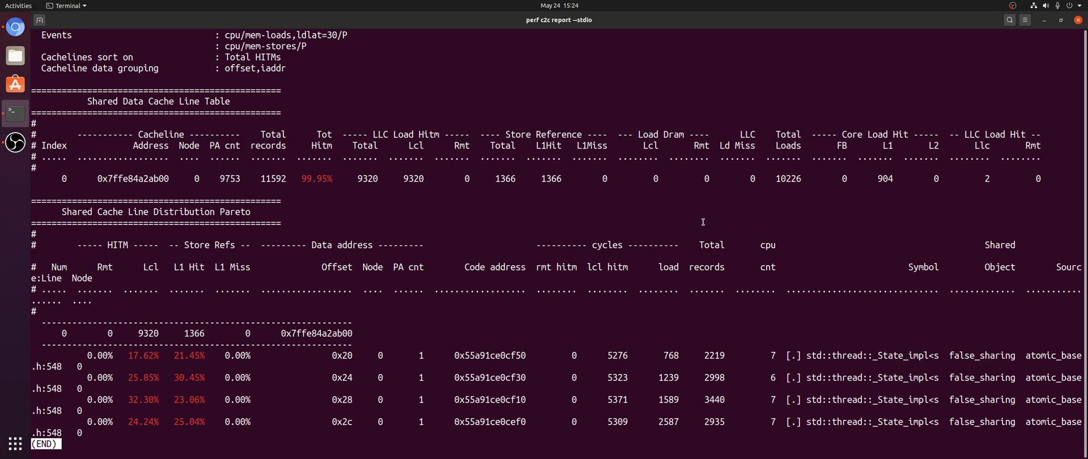
{"action": "key", "text": "q"}
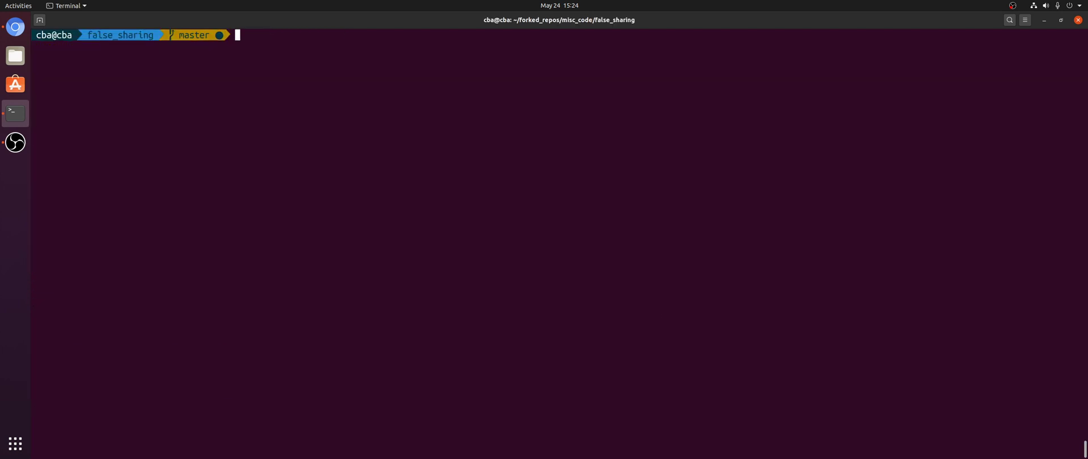
- List the folder, then scroll the CoffeeBeforeArch GitHub profile's pinned repositories in Chromium
{"action": "type", "text": "ls"}
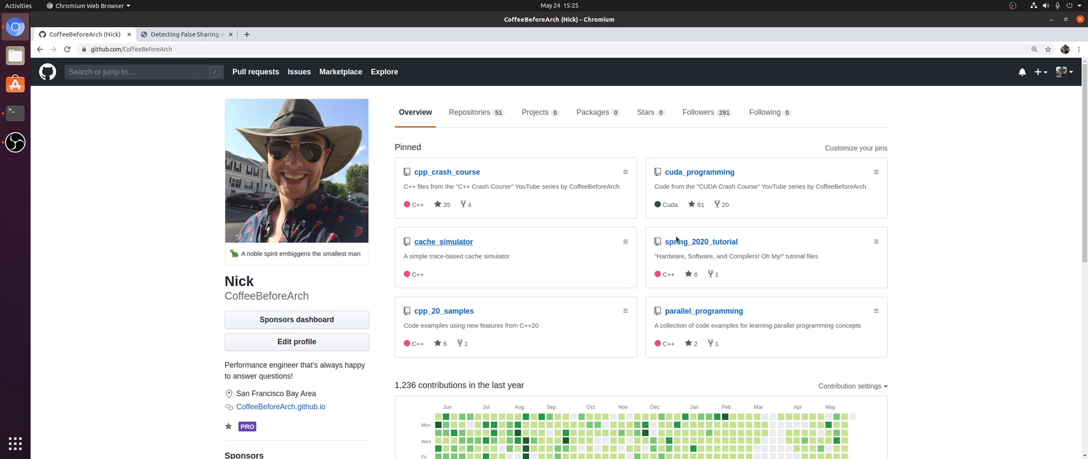
{"action": "scroll", "scroll_direction": "down", "scroll_amount": 3}
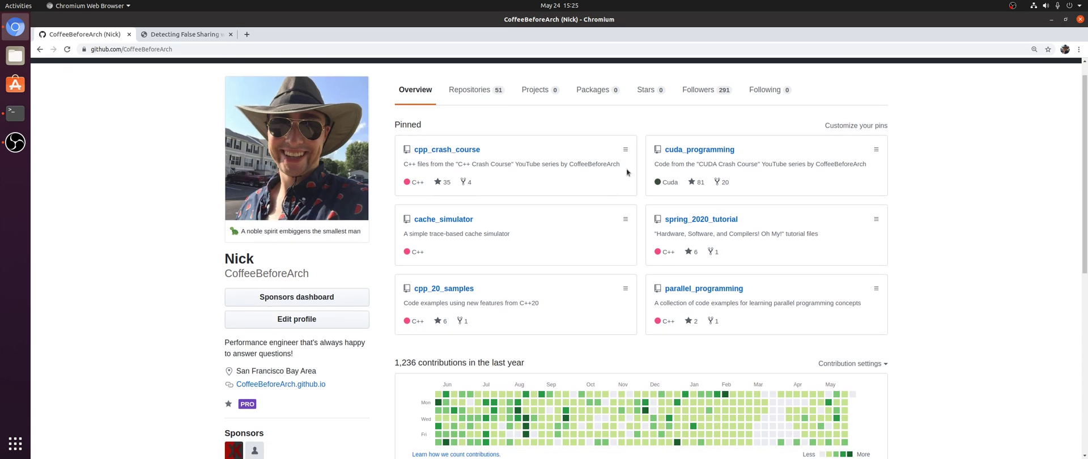
{"action": "mouse_move", "coordinate": [1013, 6]}
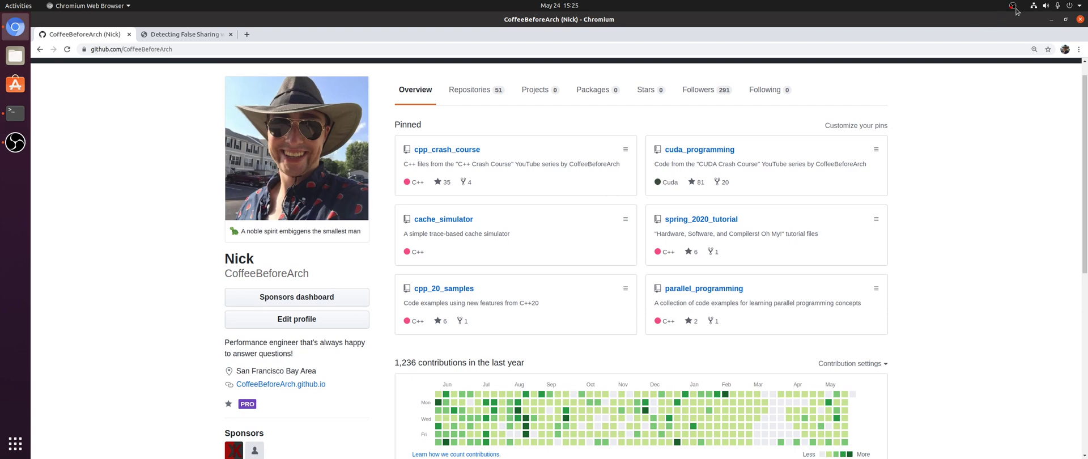